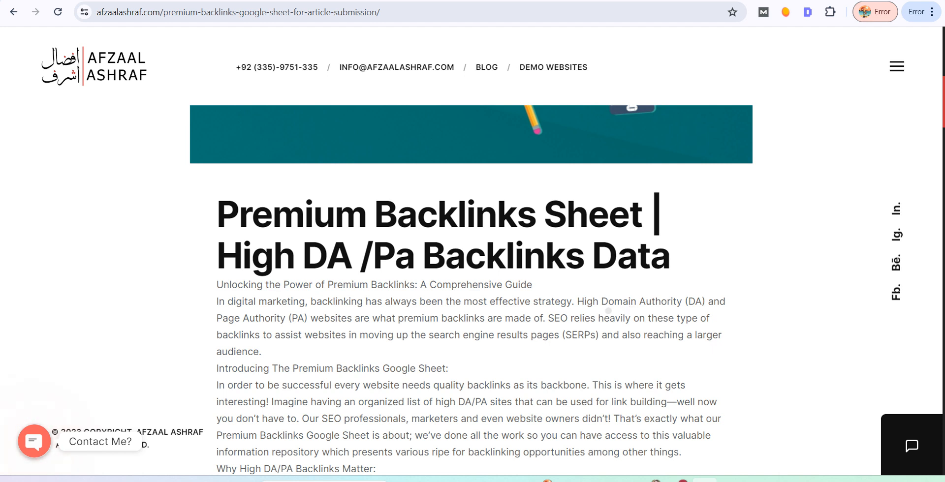
# Scroll past the post's introduction down to the Article Submission Free table
pyautogui.scroll(-3)
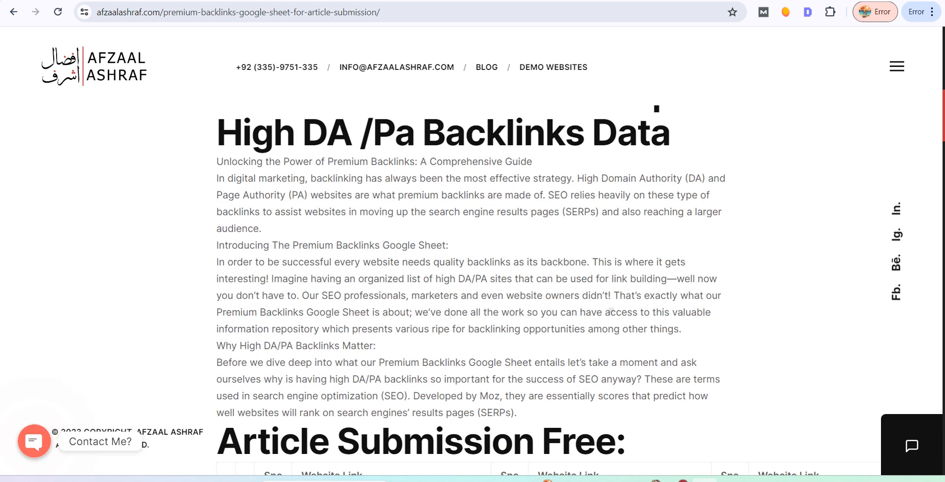
pyautogui.scroll(-3)
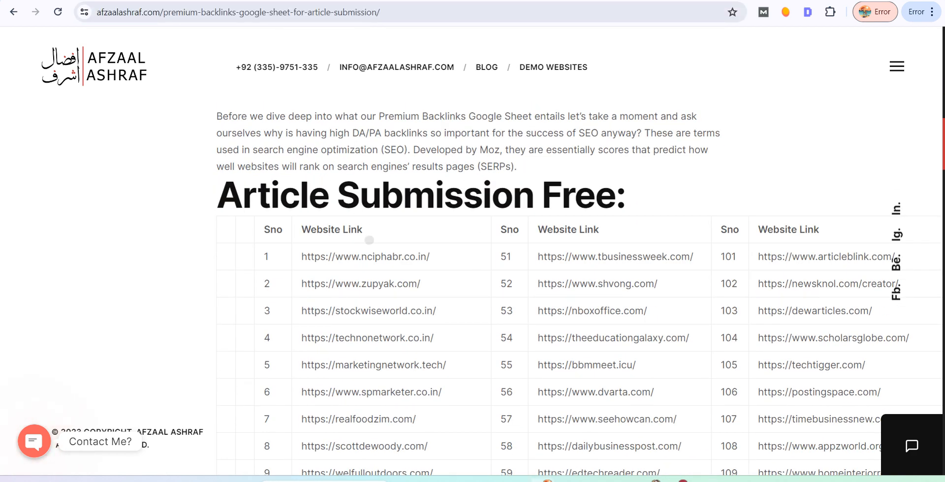
pyautogui.scroll(3)
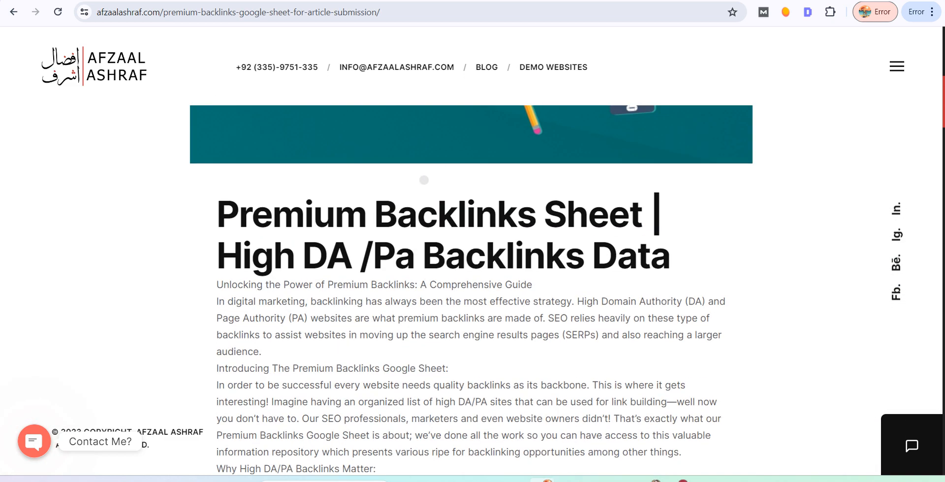
pyautogui.scroll(-3)
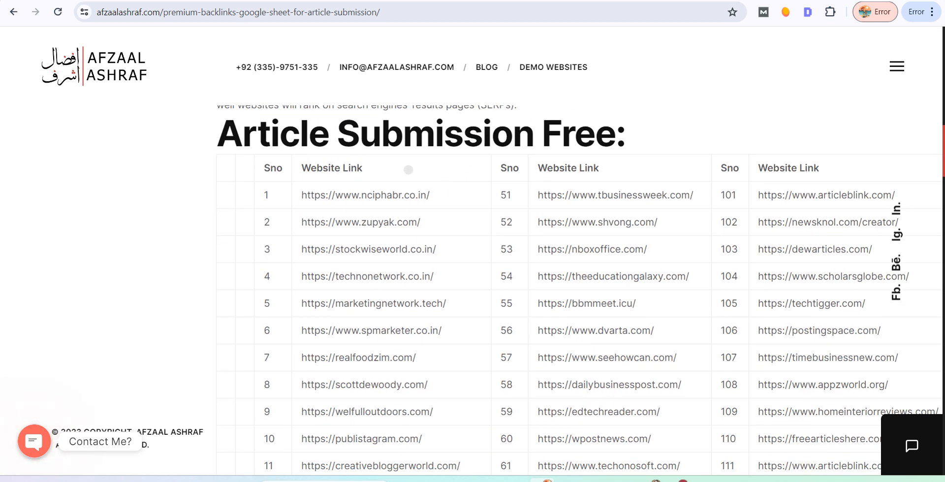
pyautogui.moveTo(616, 157)
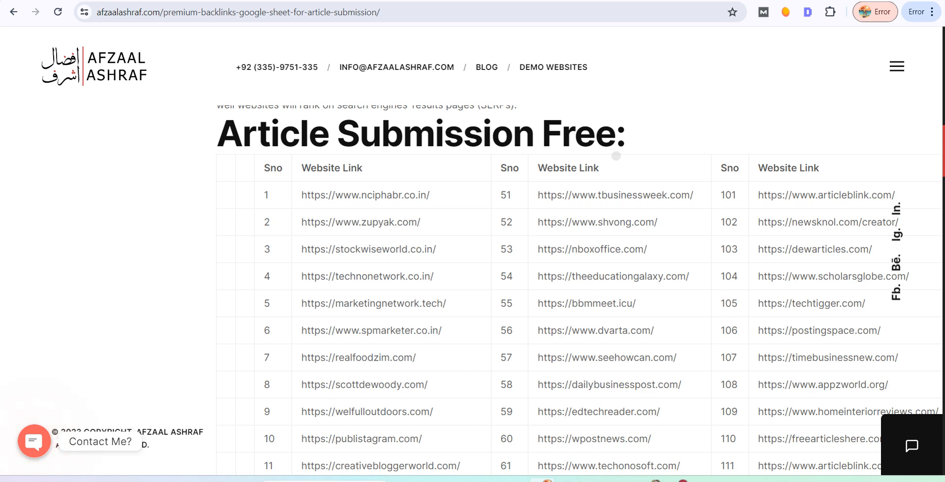
# Scroll through the table's submission-site rows down past entry 49, then back up slightly
pyautogui.scroll(-3)
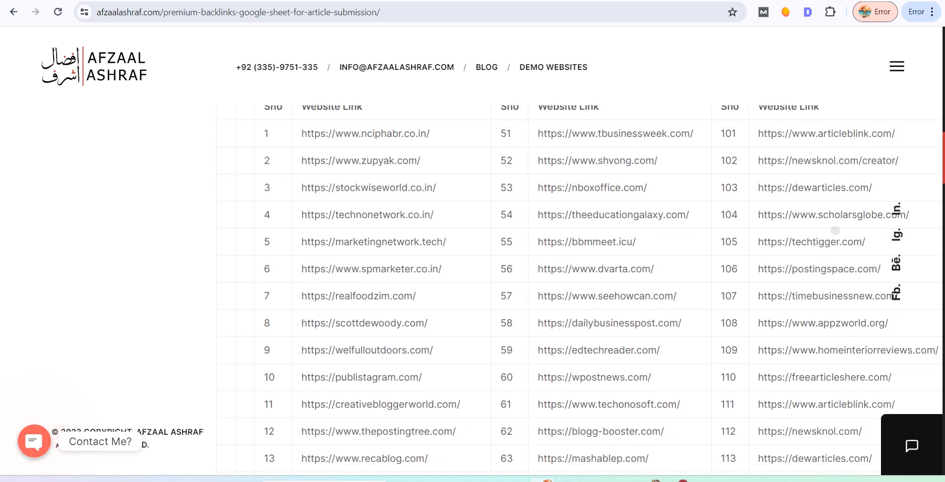
pyautogui.scroll(-3)
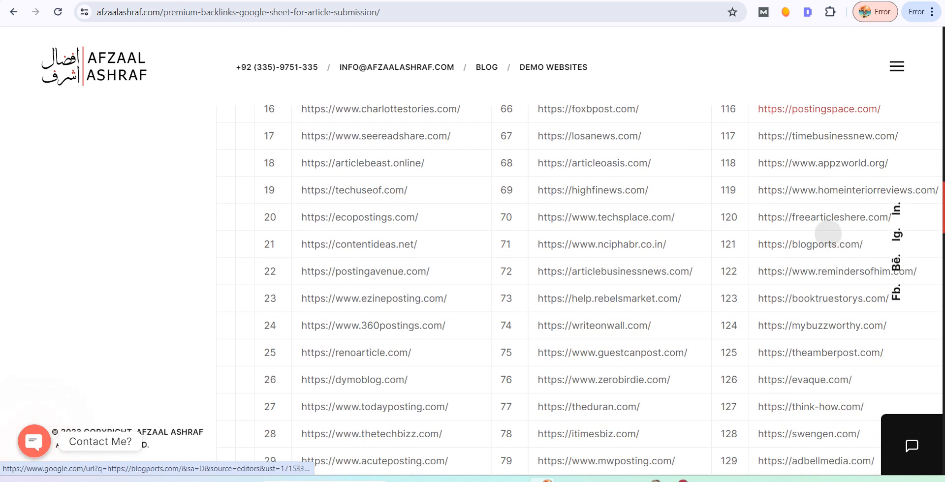
pyautogui.scroll(-3)
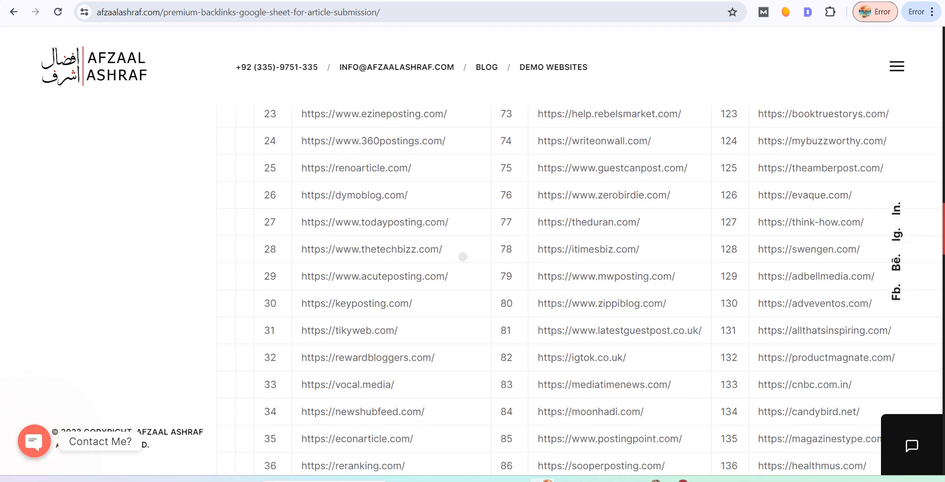
pyautogui.scroll(-3)
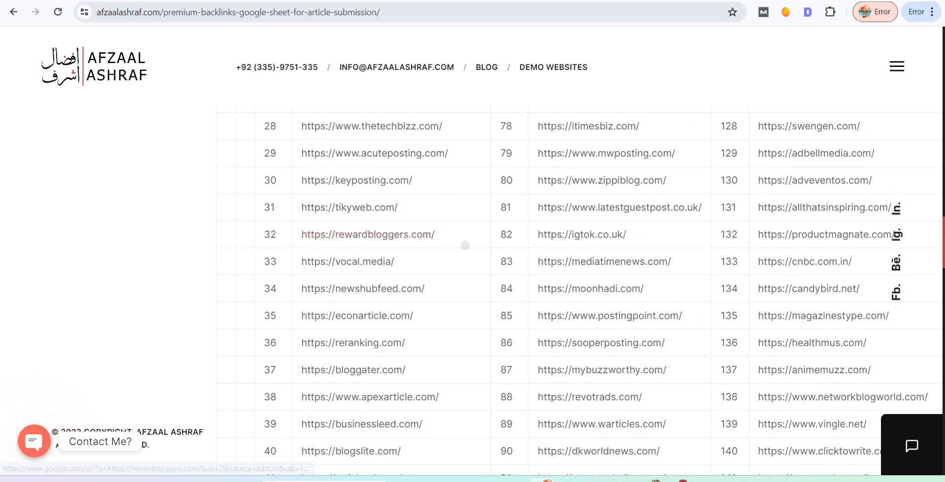
pyautogui.scroll(-3)
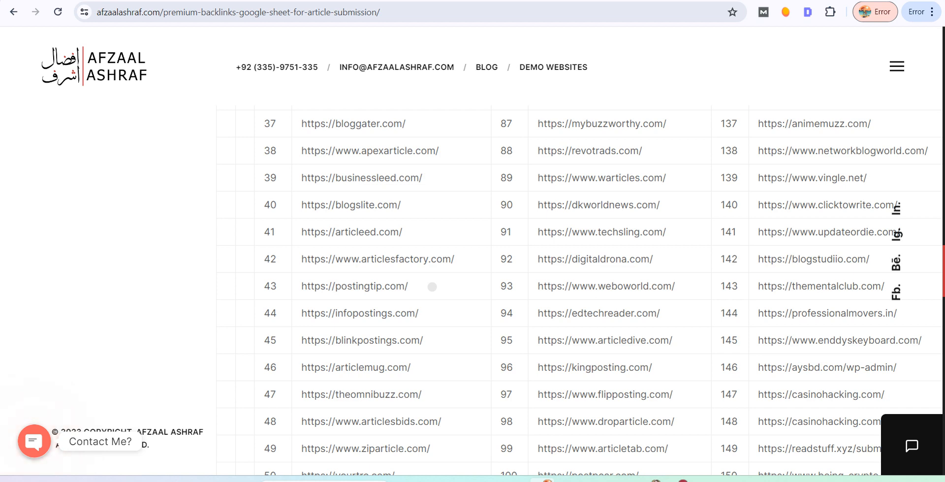
pyautogui.scroll(3)
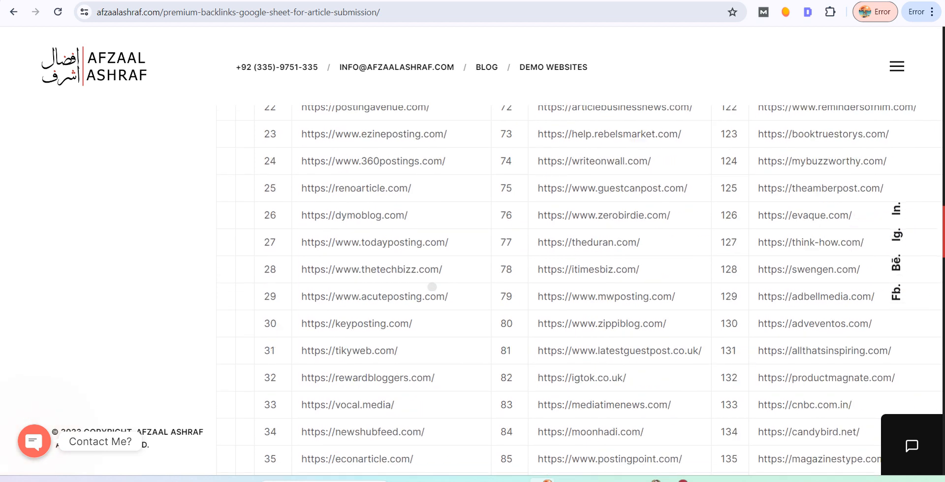
pyautogui.scroll(3)
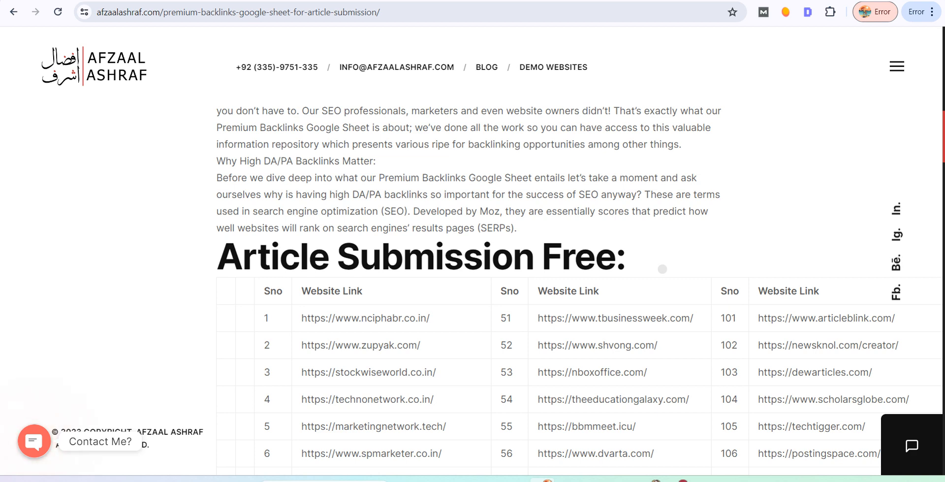
# Scroll back to the table's top row and hover the first link, nciphabr.co.in
pyautogui.scroll(-3)
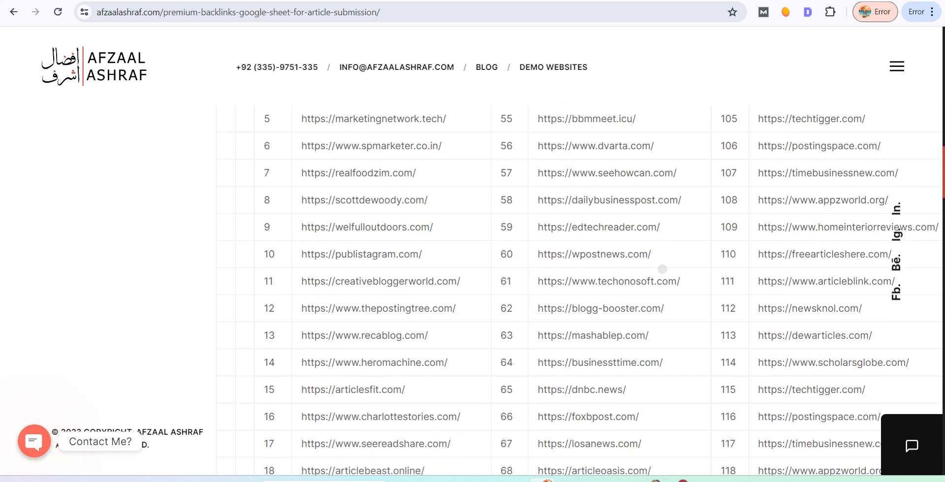
pyautogui.scroll(3)
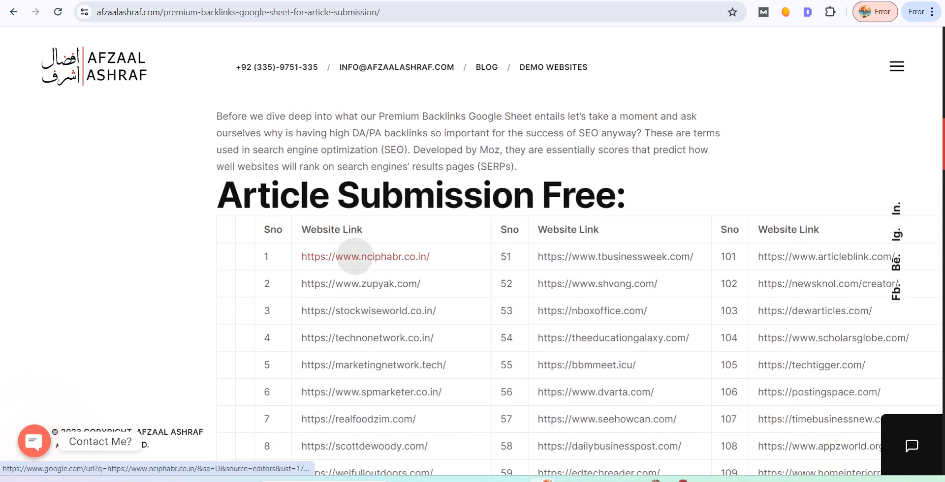
# Open the first listed site, nciphabr.co.in, and glance down its homepage
pyautogui.click(366, 256)
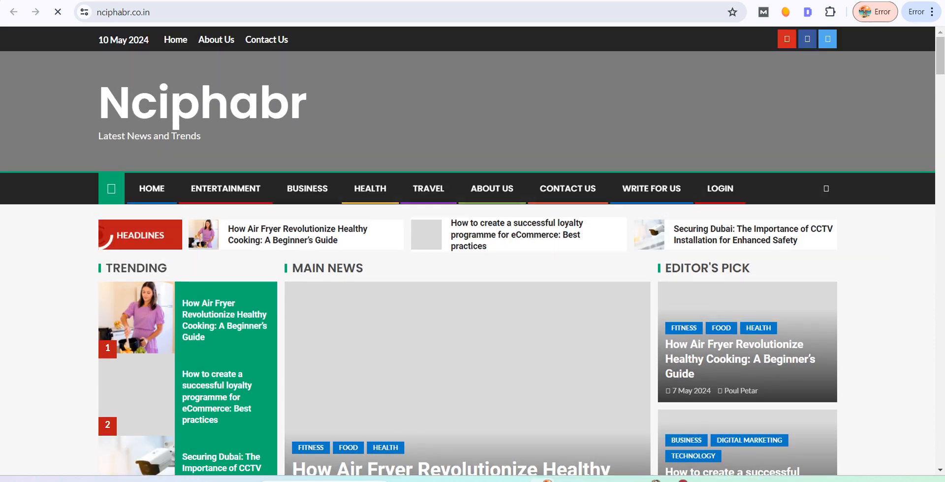
pyautogui.scroll(-3)
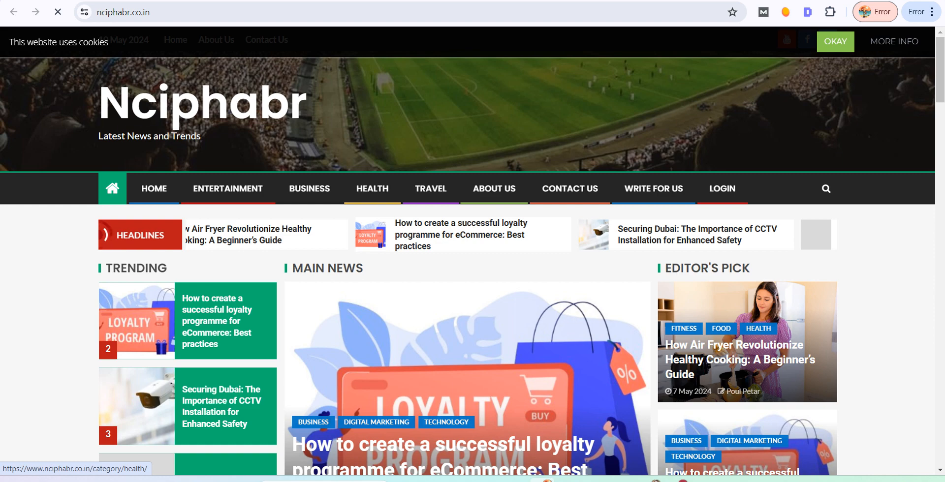
# Open nciphabr.co.in's Health category and browse its listed health articles
pyautogui.click(372, 189)
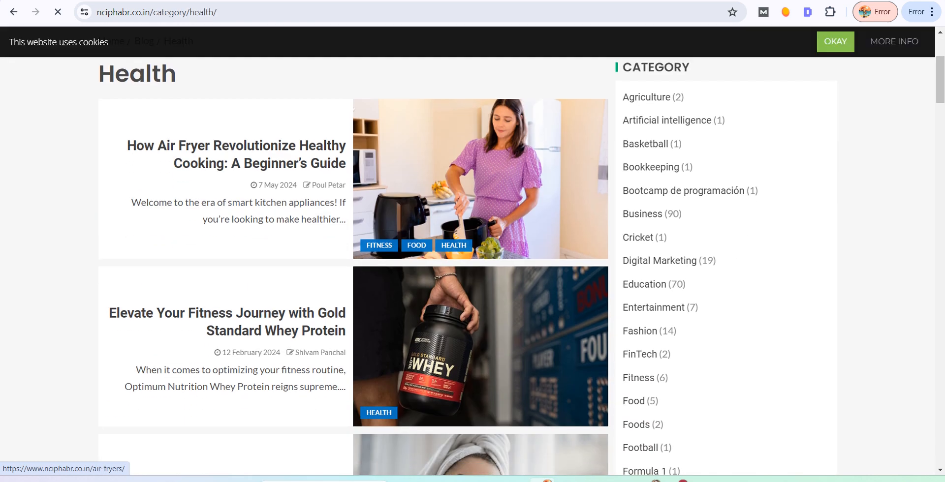
pyautogui.scroll(-3)
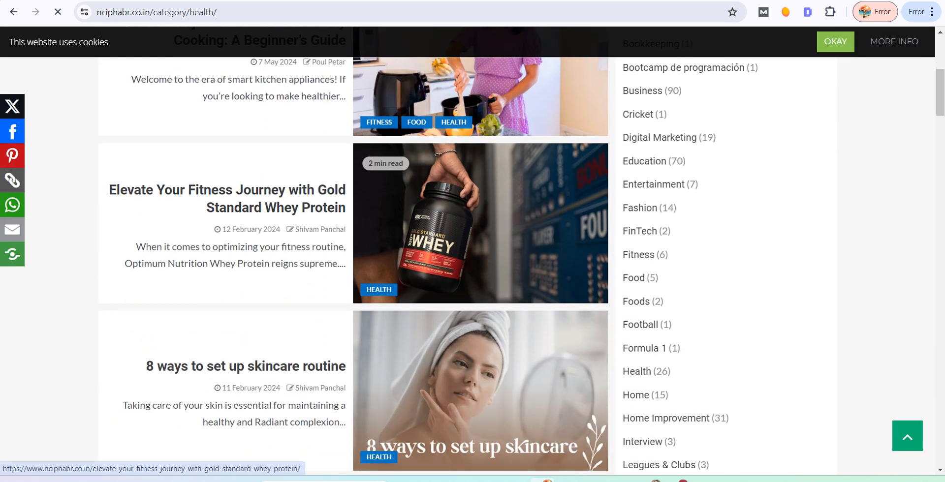
pyautogui.scroll(-3)
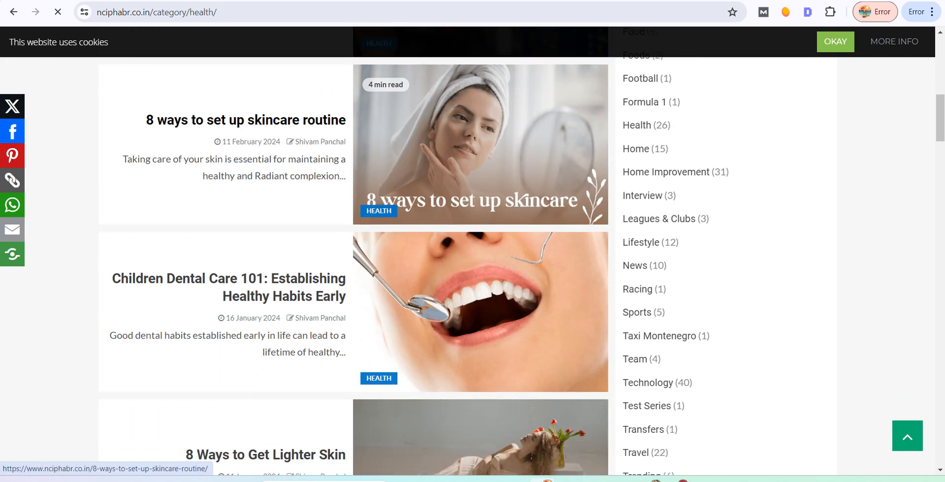
pyautogui.scroll(-3)
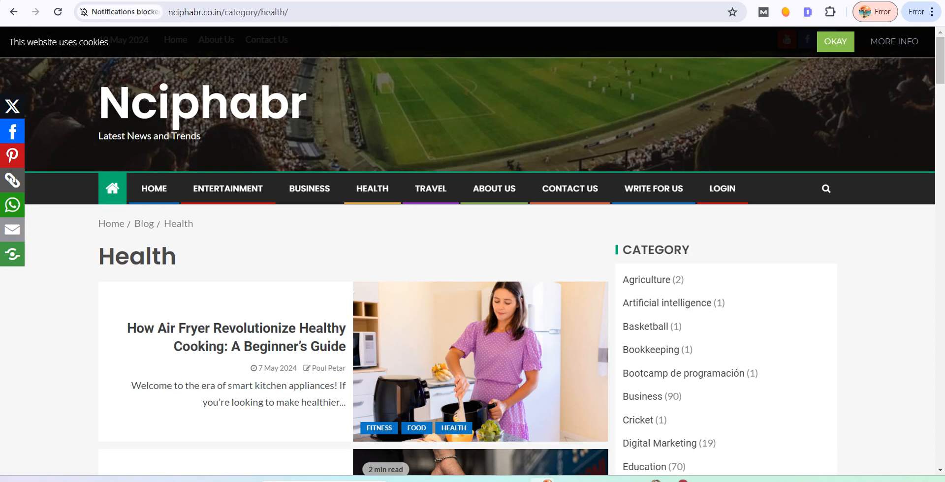
pyautogui.moveTo(371, 298)
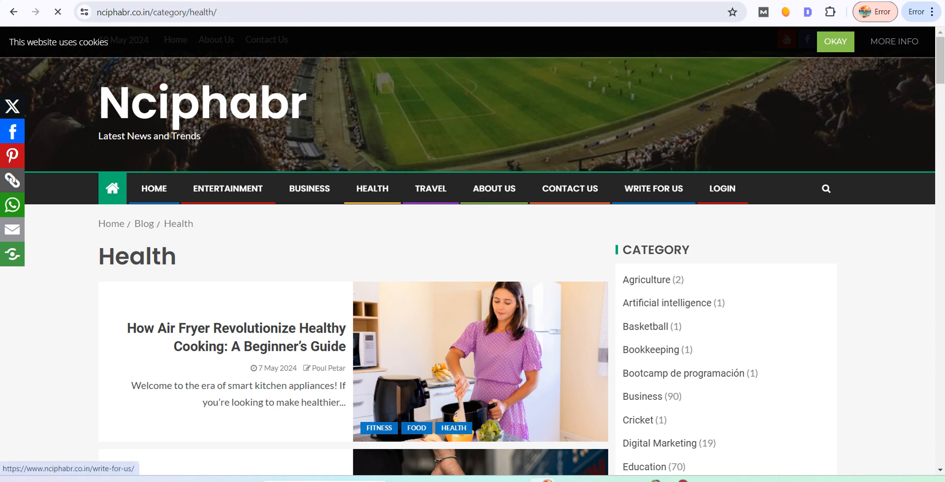
# Open the Write For Us page and read its intro, highlighting the Showcase Your Expertise point
pyautogui.click(653, 189)
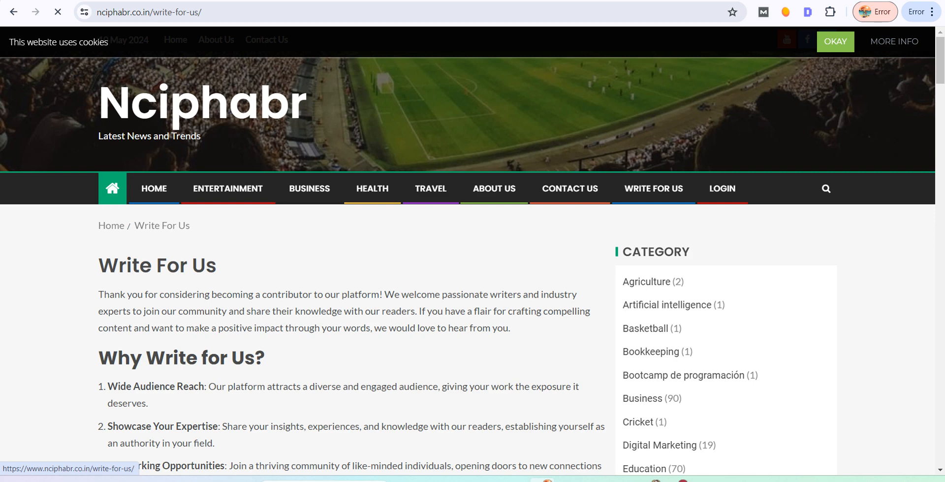
pyautogui.scroll(-3)
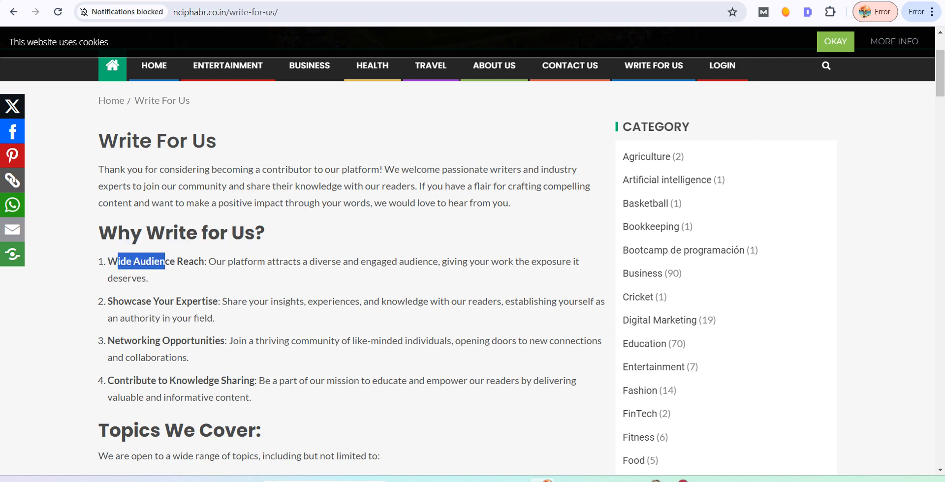
pyautogui.doubleClick(158, 301)
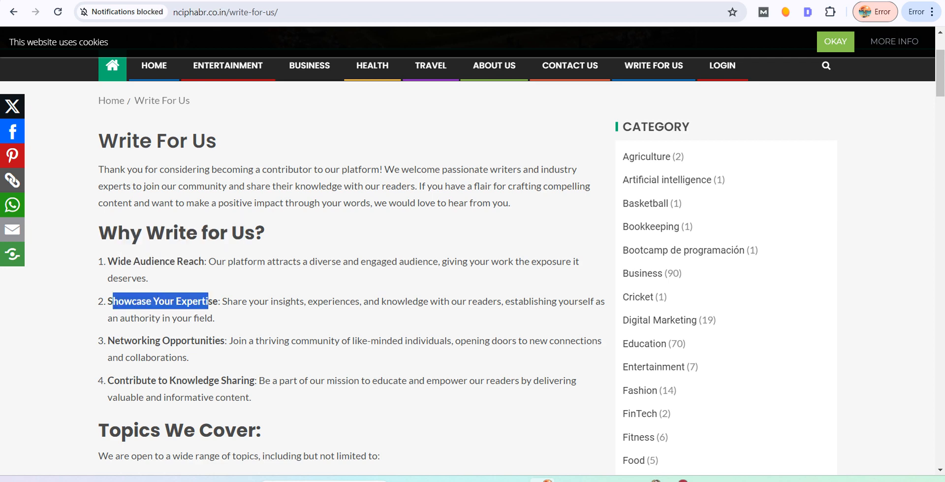
pyautogui.scroll(-3)
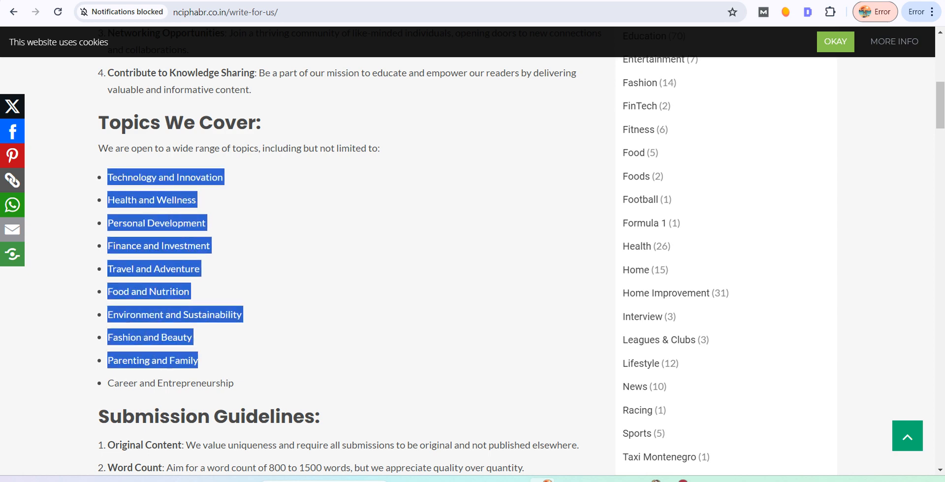
# Read through Topics We Cover, Submission Guidelines and How to Submit down to the submission email
pyautogui.scroll(-3)
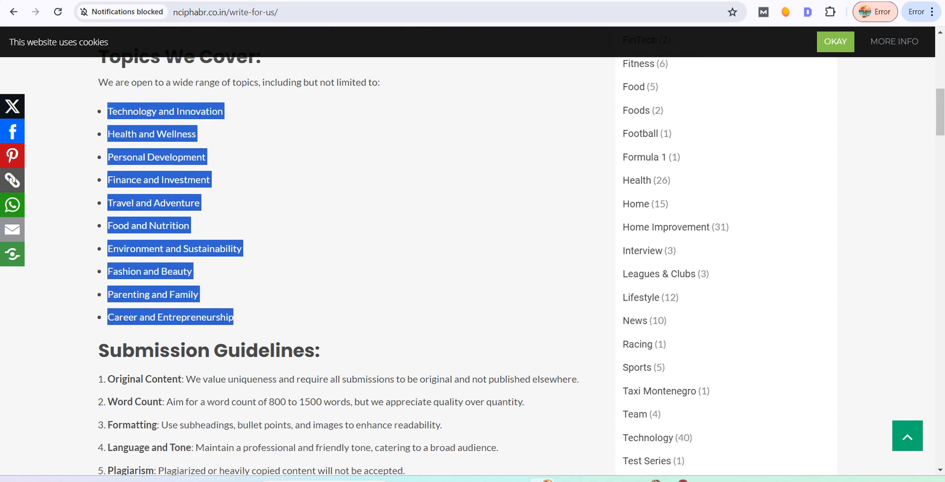
pyautogui.scroll(-3)
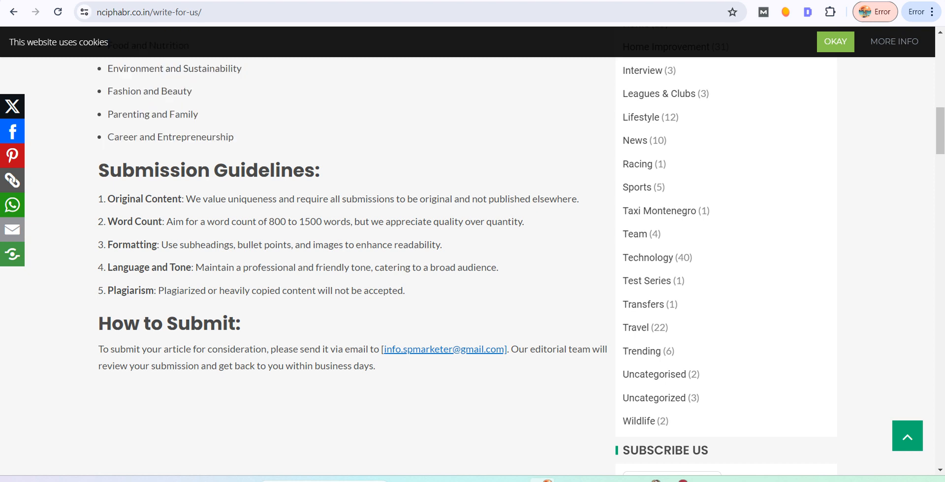
pyautogui.scroll(-3)
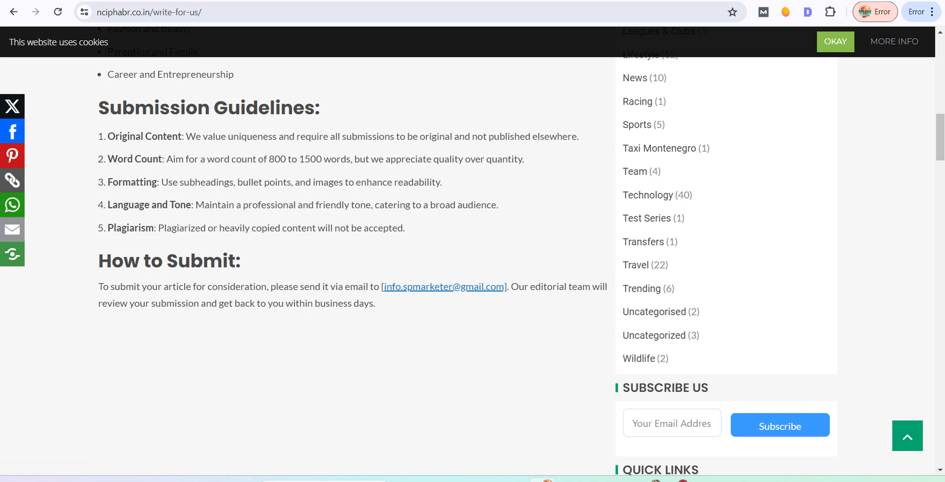
pyautogui.scroll(-3)
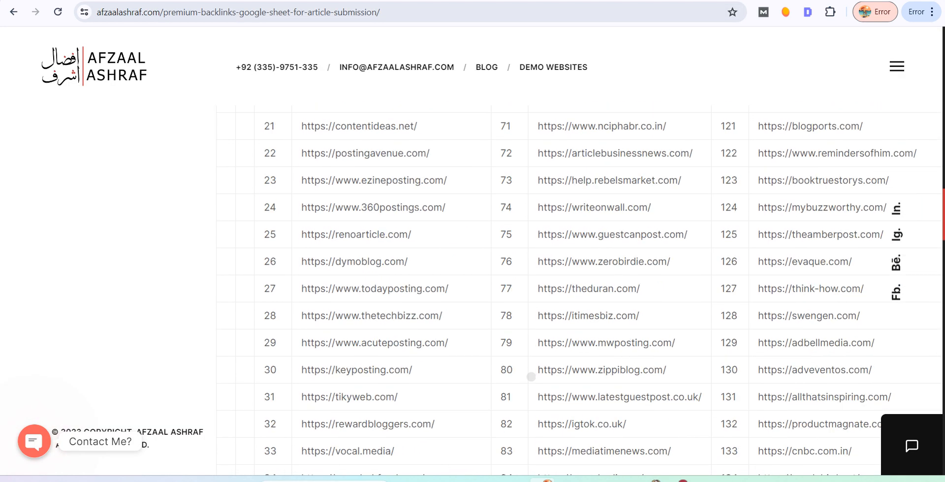
# Back on afzaalashraf.com, scroll down through the Article Submission Free table's rows
pyautogui.scroll(-3)
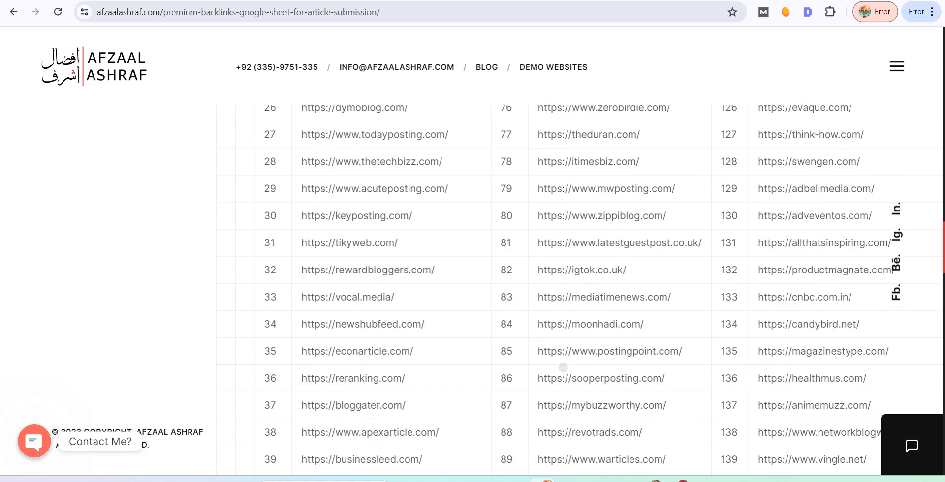
pyautogui.scroll(3)
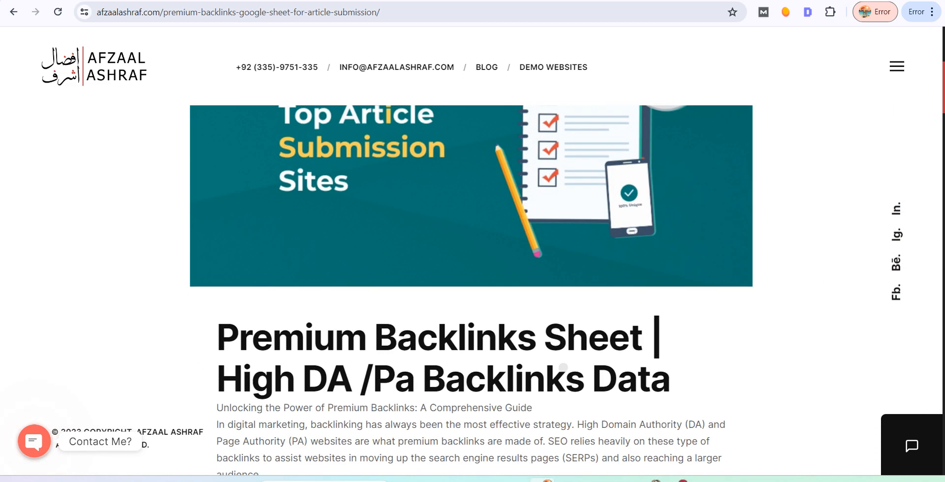
pyautogui.scroll(-3)
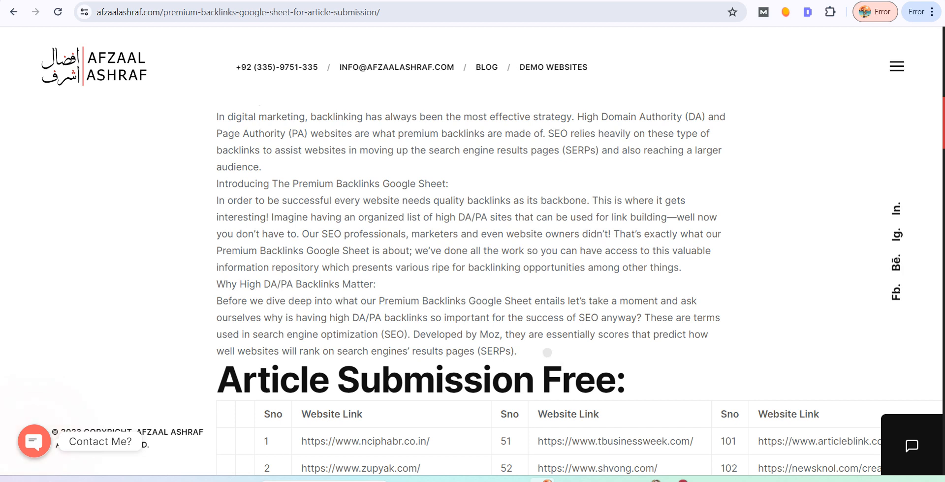
pyautogui.scroll(-3)
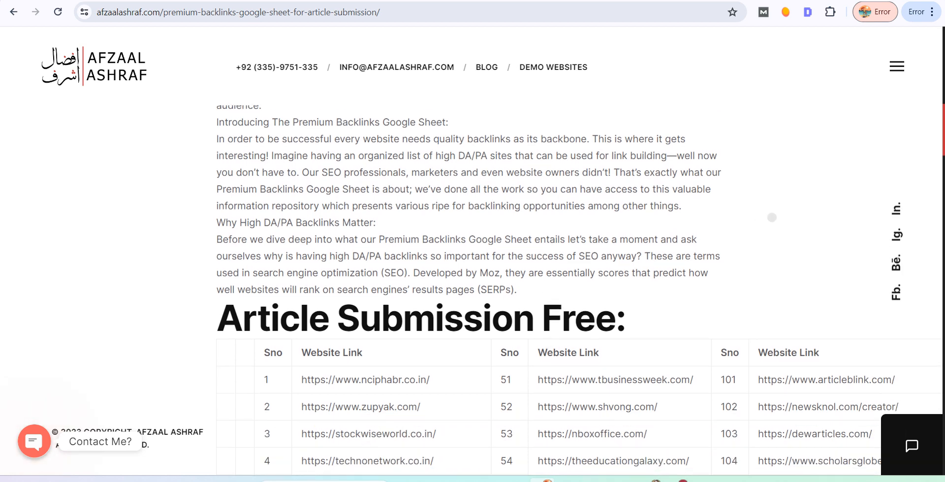
pyautogui.scroll(-3)
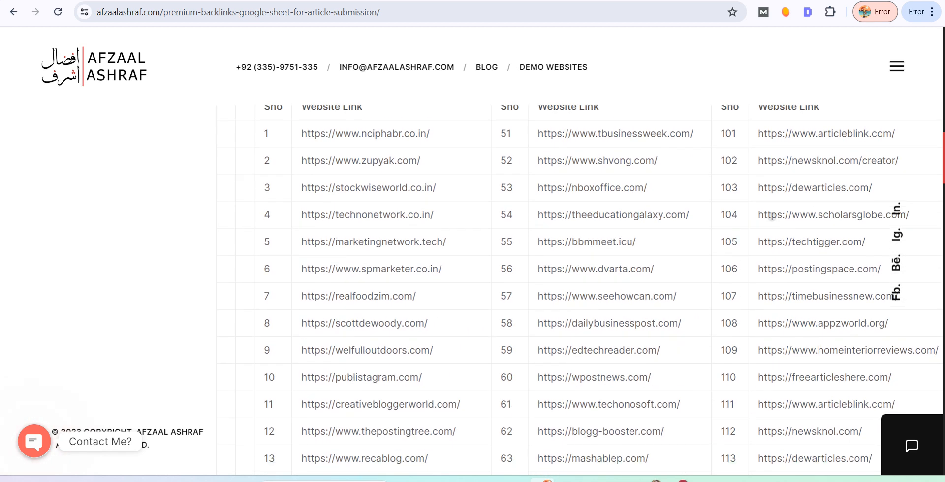
# Continue to the table's last entries near 196, then scroll back toward the post title
pyautogui.scroll(-3)
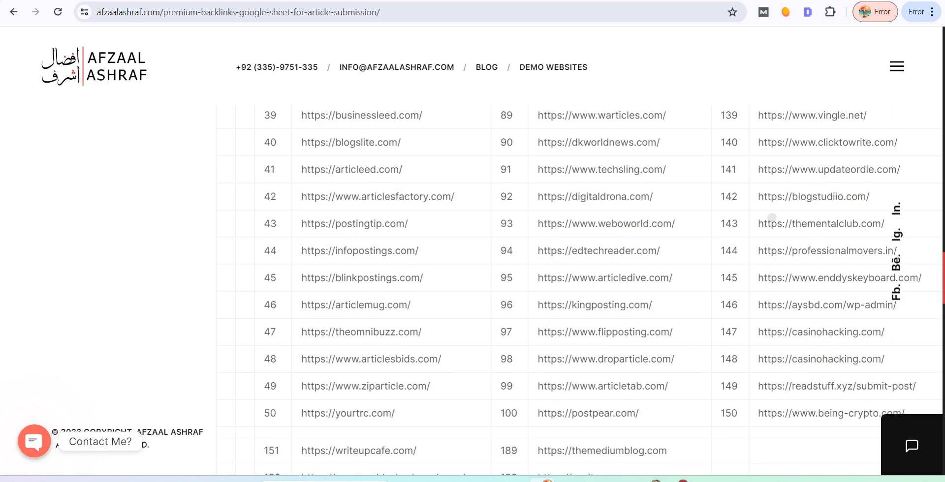
pyautogui.scroll(-3)
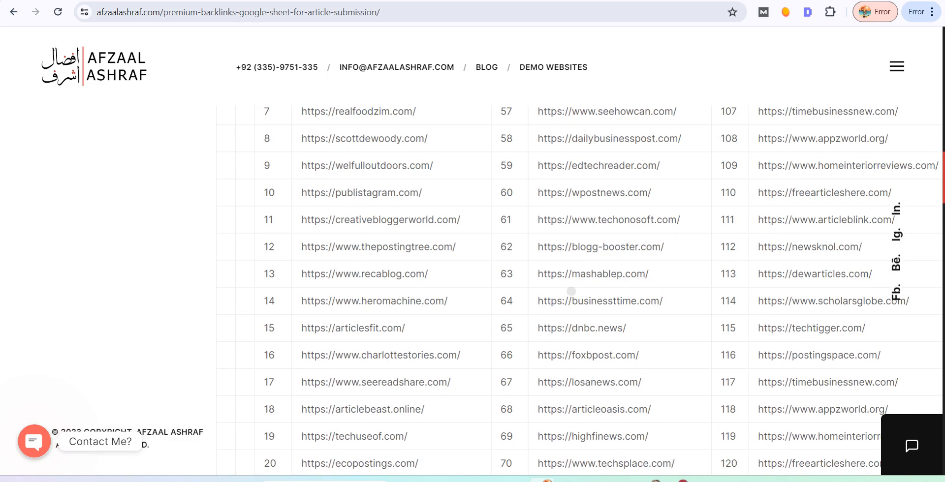
pyautogui.scroll(-3)
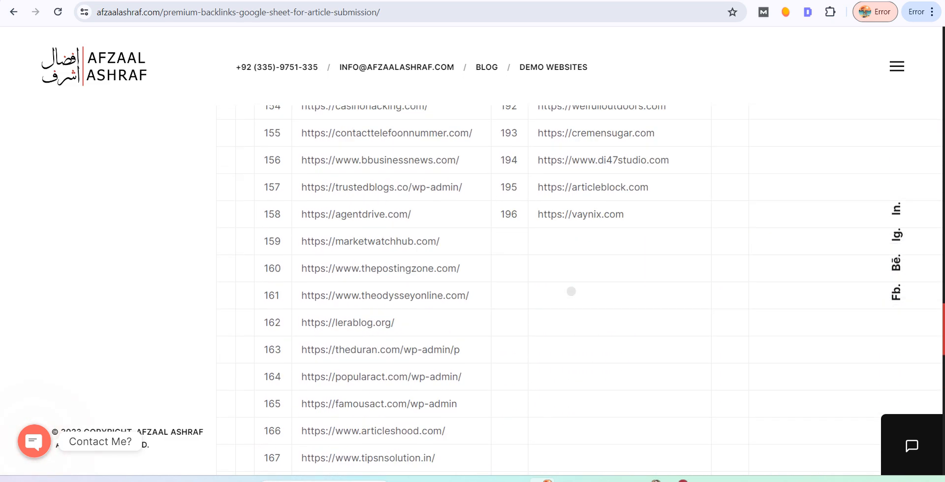
pyautogui.scroll(3)
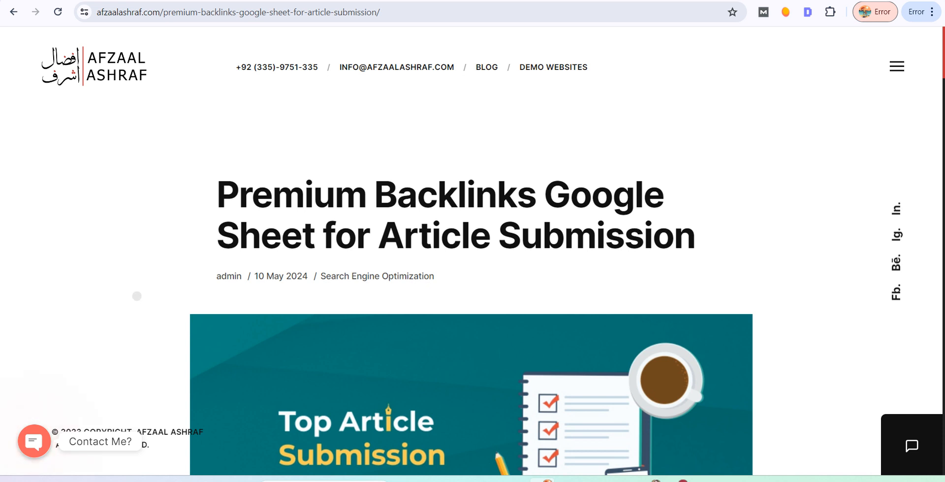
pyautogui.moveTo(130, 339)
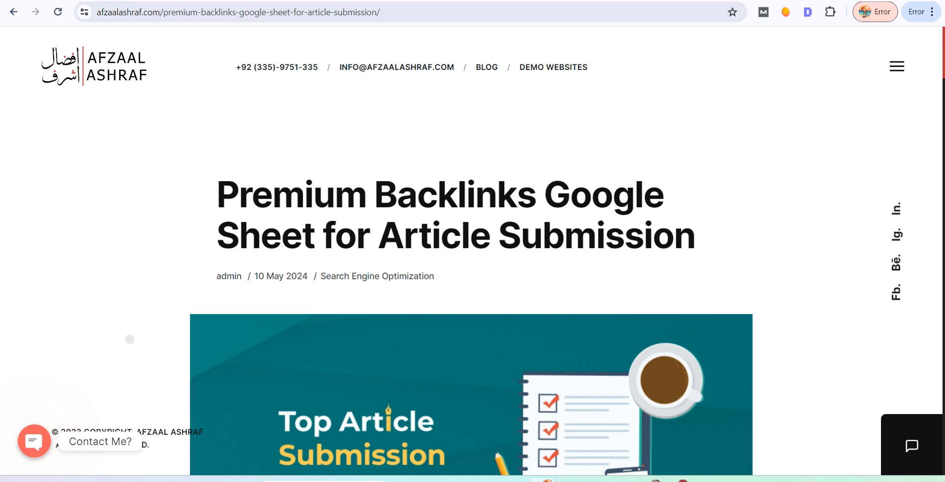